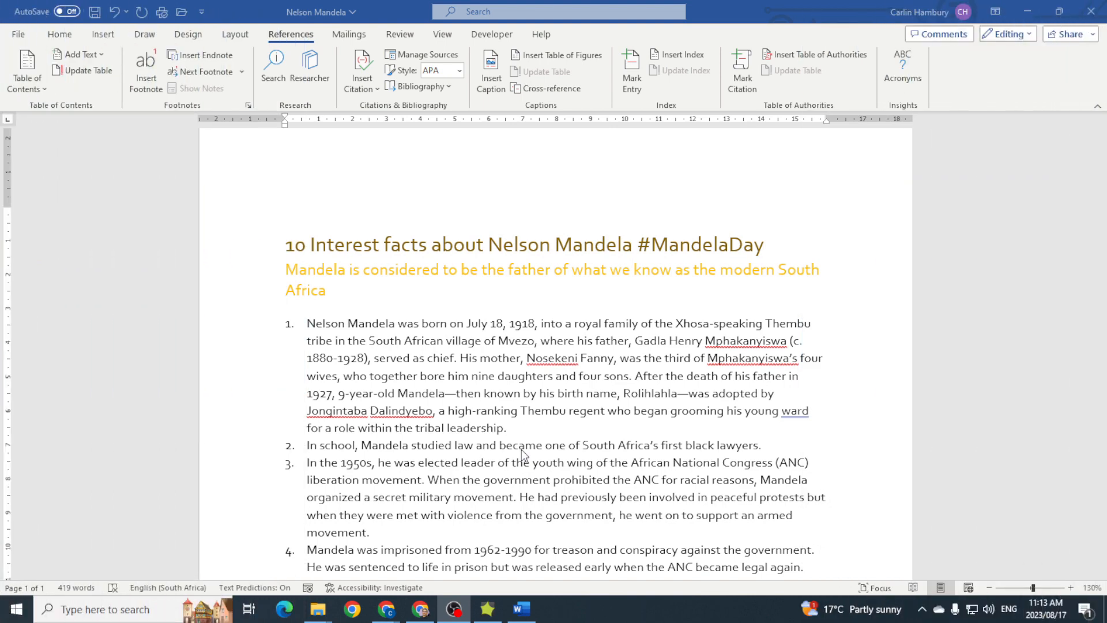
mouse_move(380, 94)
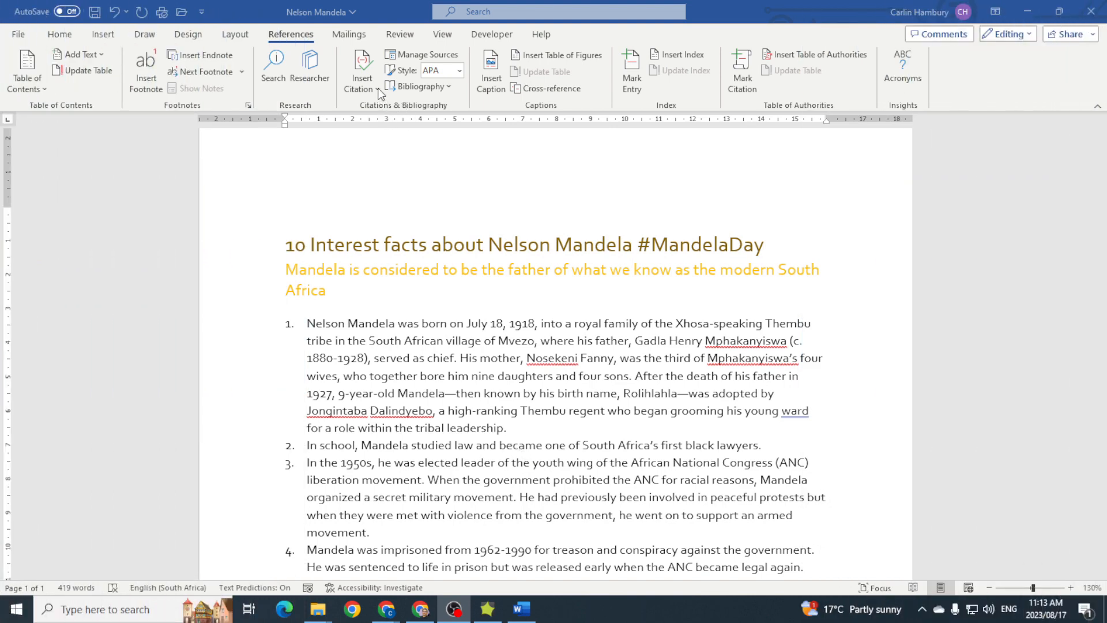
mouse_move(379, 94)
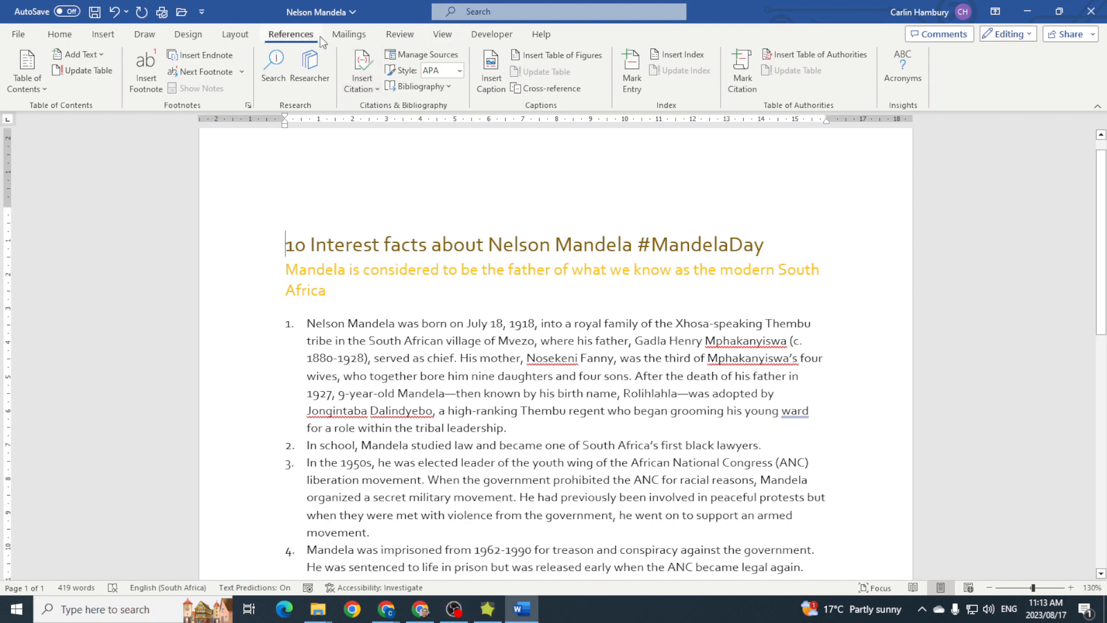
mouse_move(361, 64)
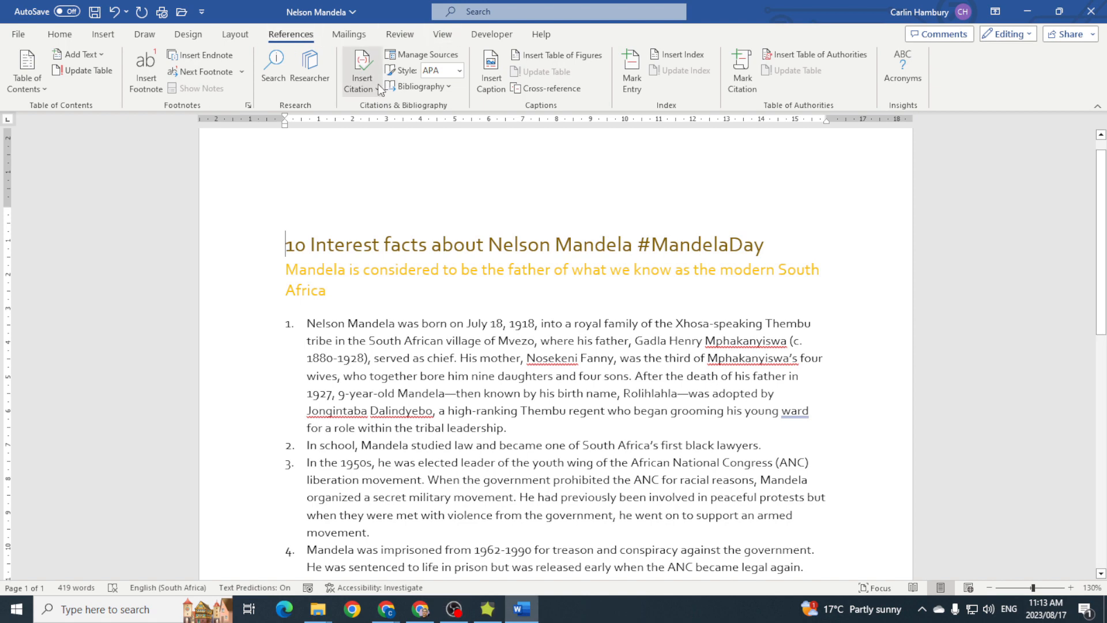
Open the Insert Citation list showing saved sources like BBC and Sampson's biography
left_click(361, 71)
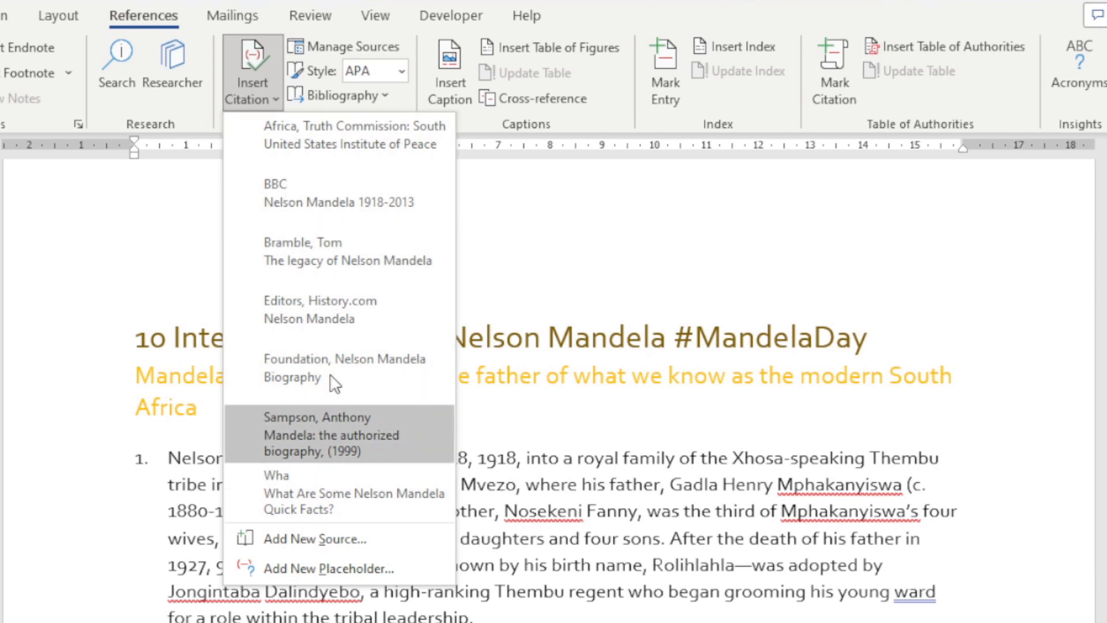
mouse_move(336, 138)
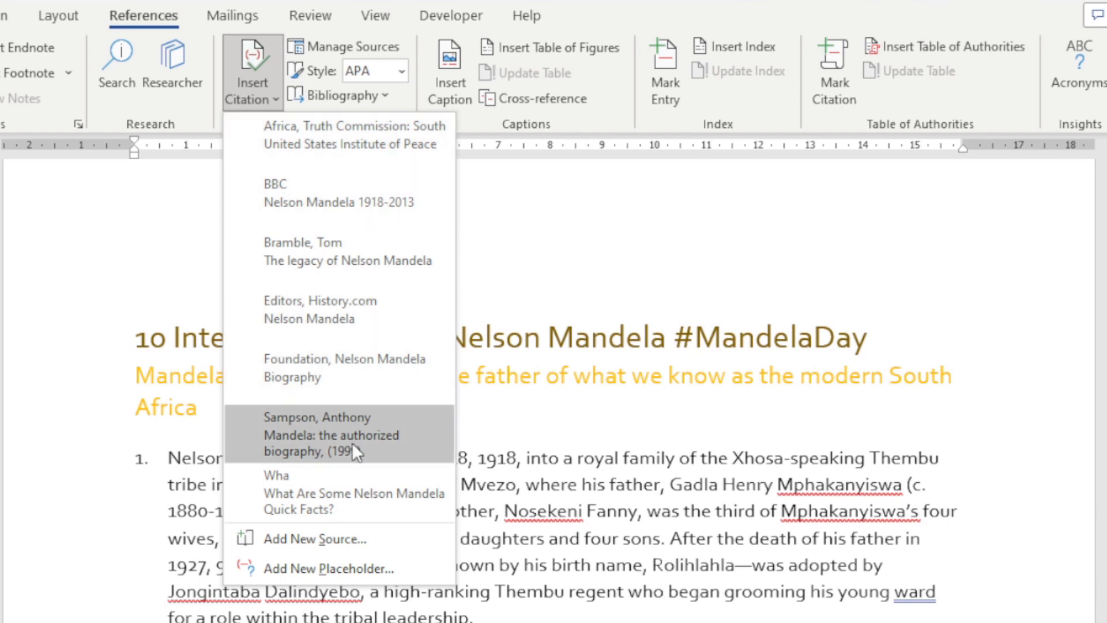
mouse_move(340, 493)
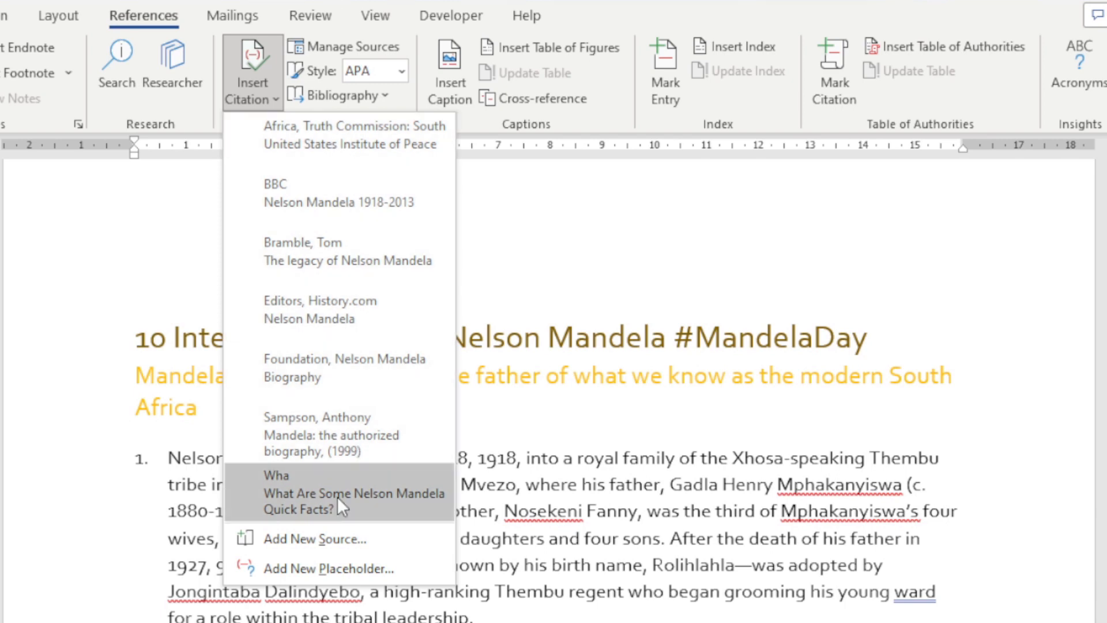
Start a new Web site source with author 'history.com Editors'
left_click(326, 569)
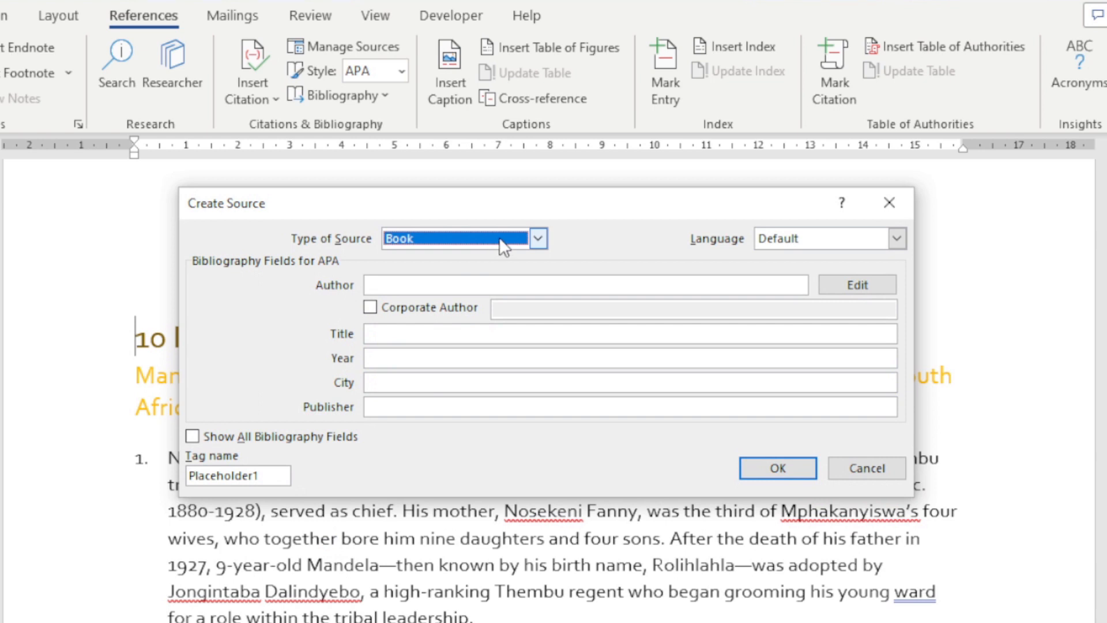
left_click(538, 238)
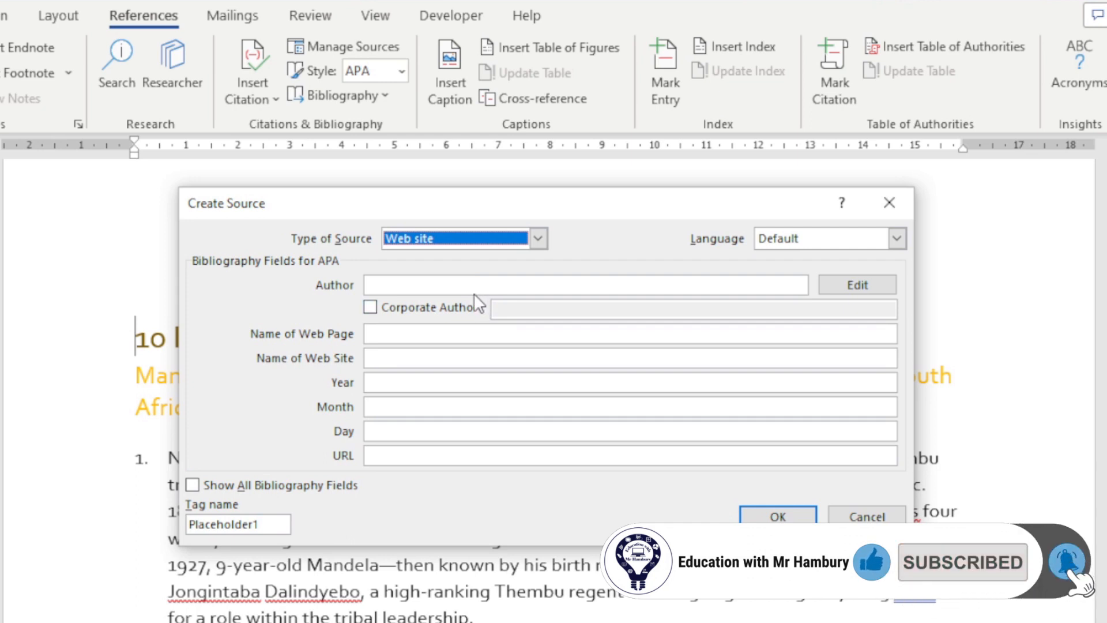
left_click(586, 285)
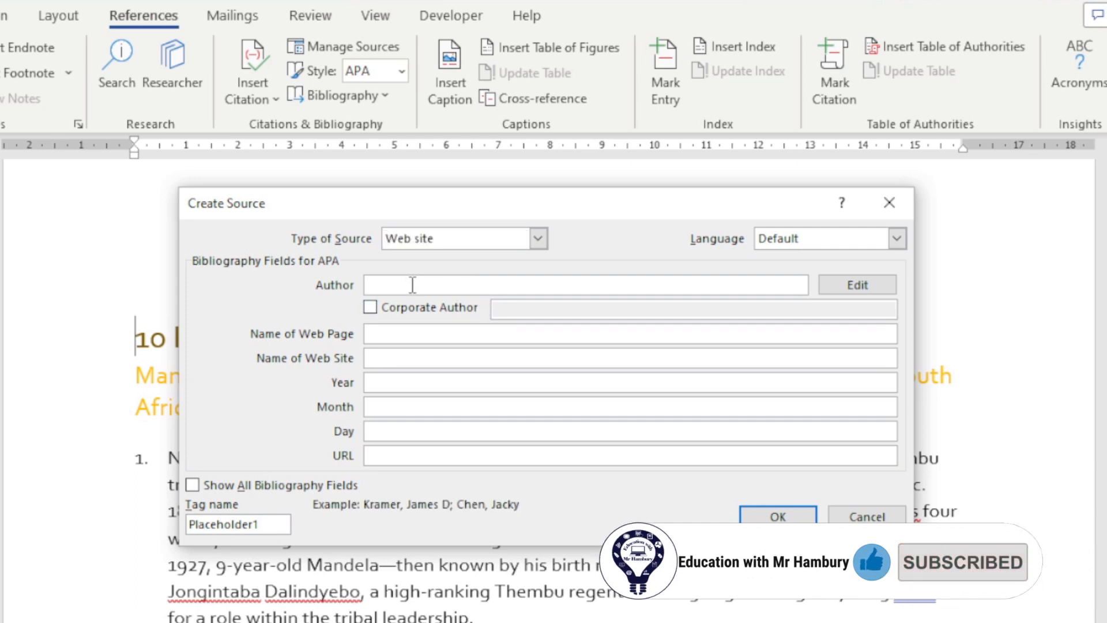
type("hist")
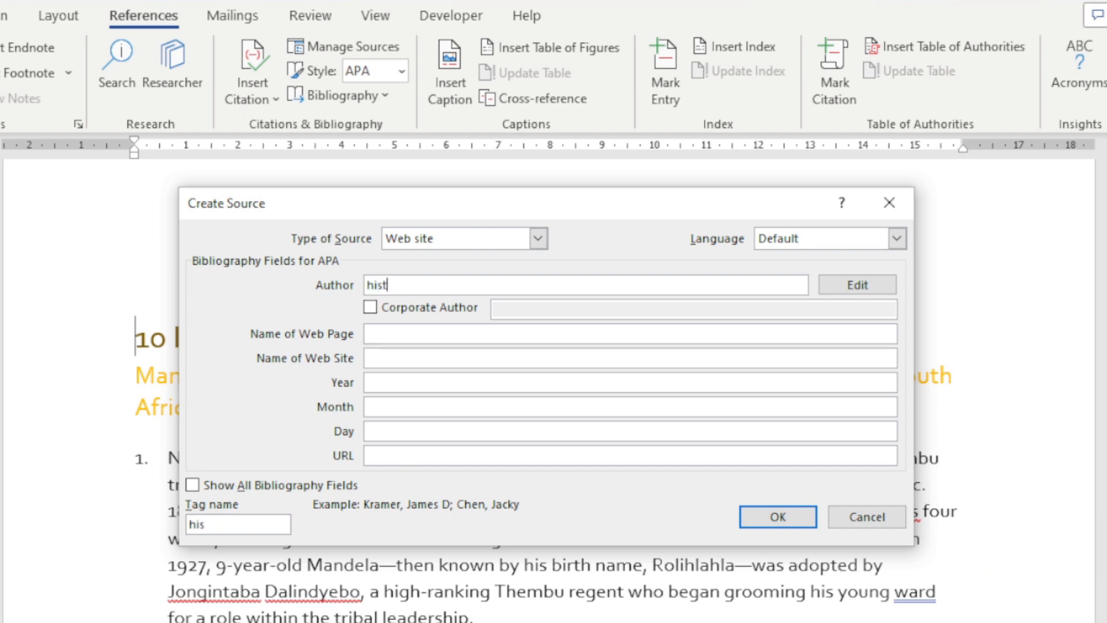
type("ory")
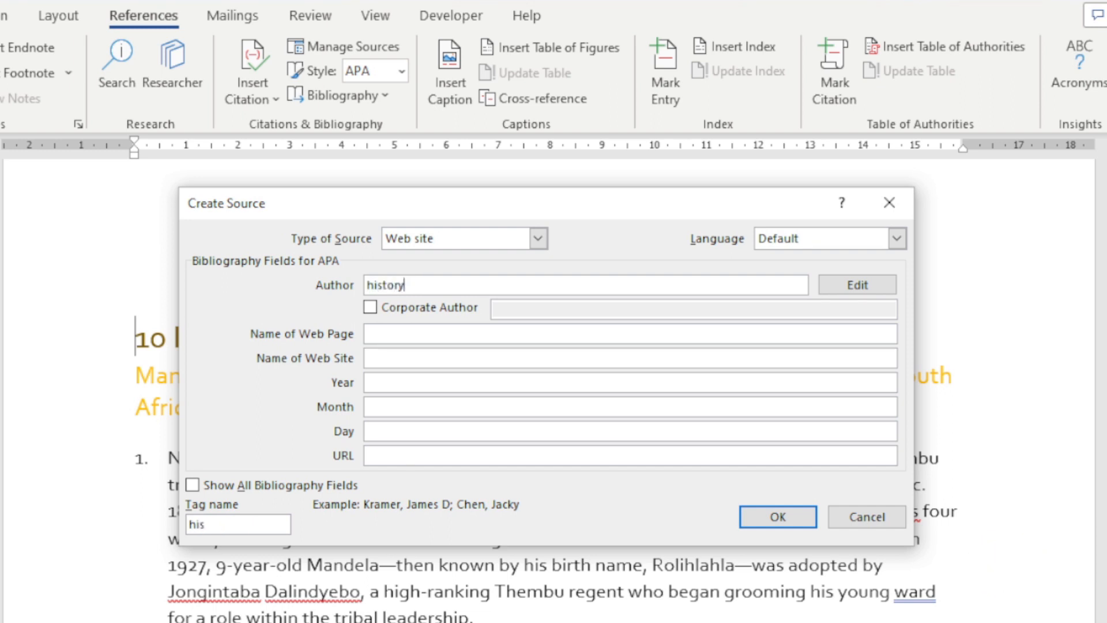
type(".com")
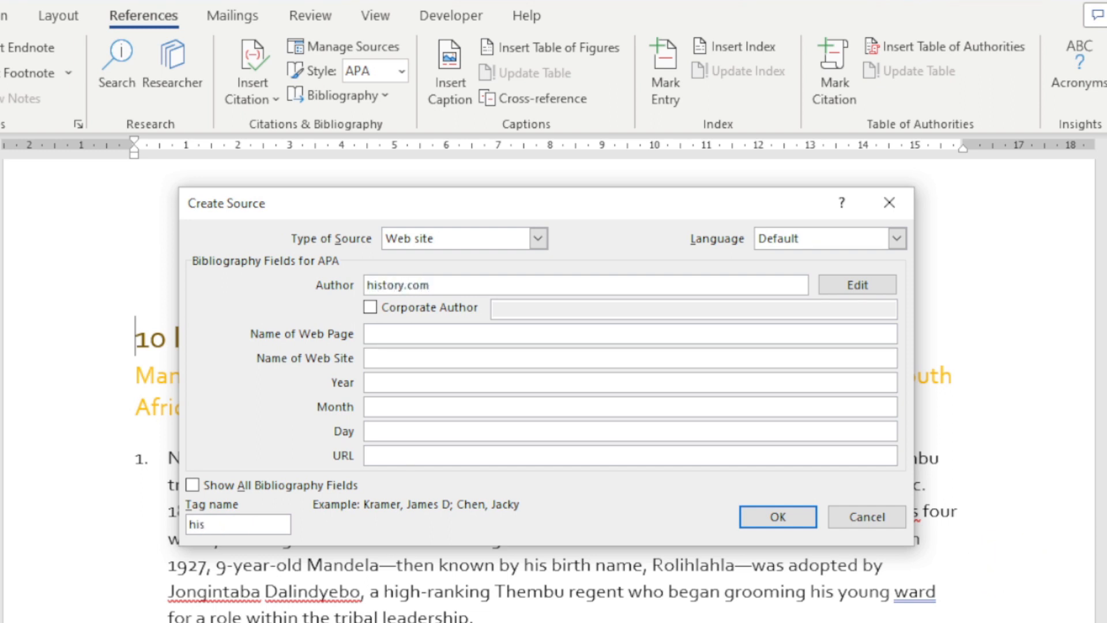
type("Editors")
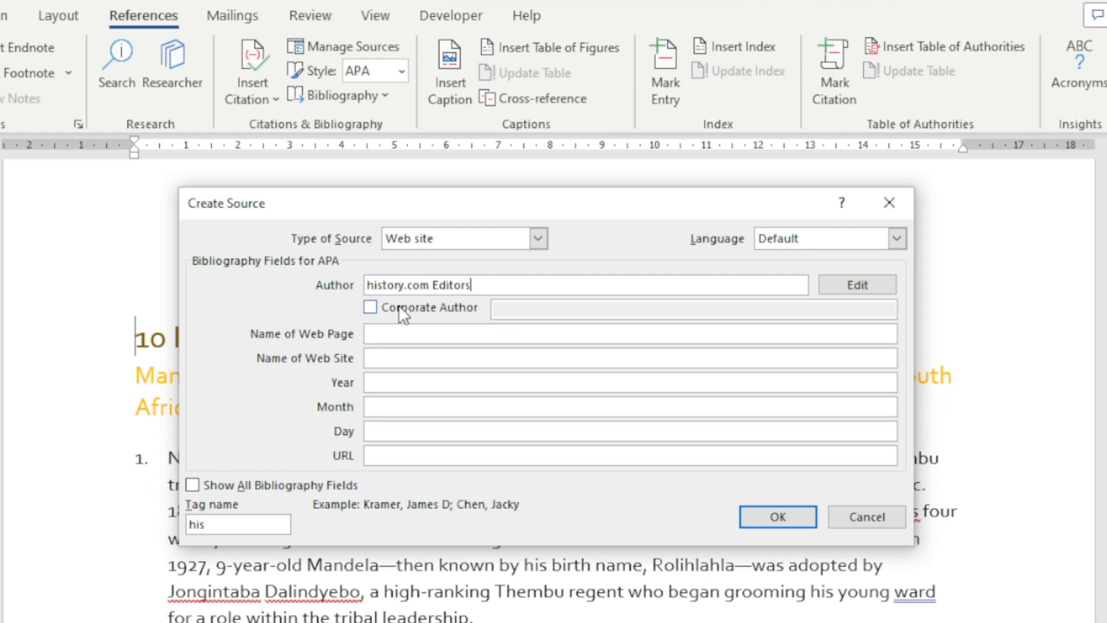
Enter web page 'Nelson Mandela', site 'History' and the history.com Nelson Mandela URL
type("Nelson Mand")
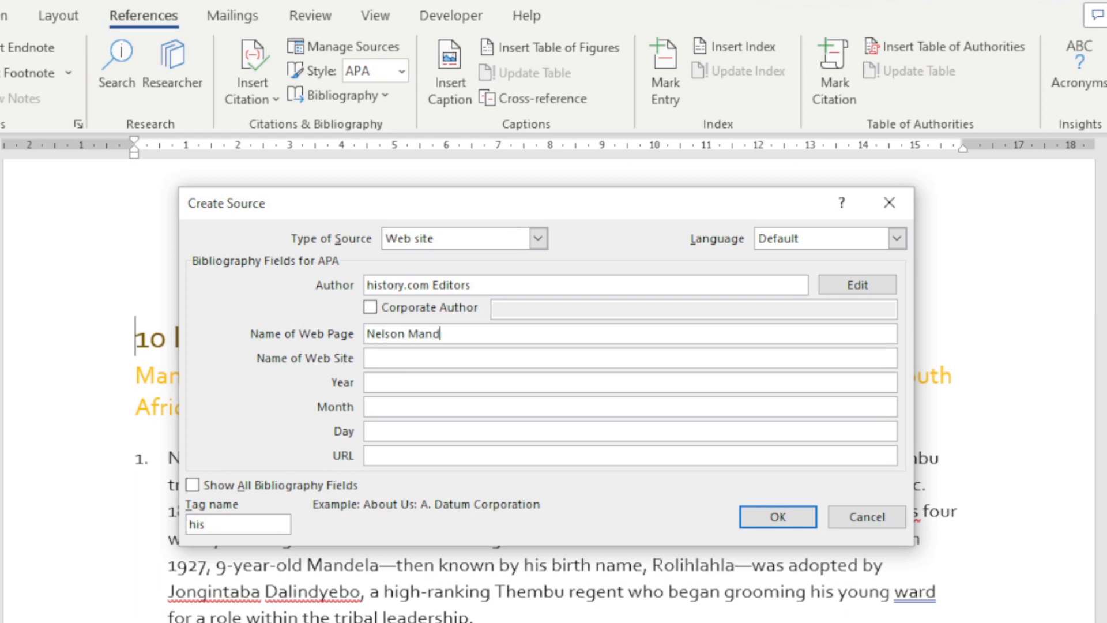
type("ela")
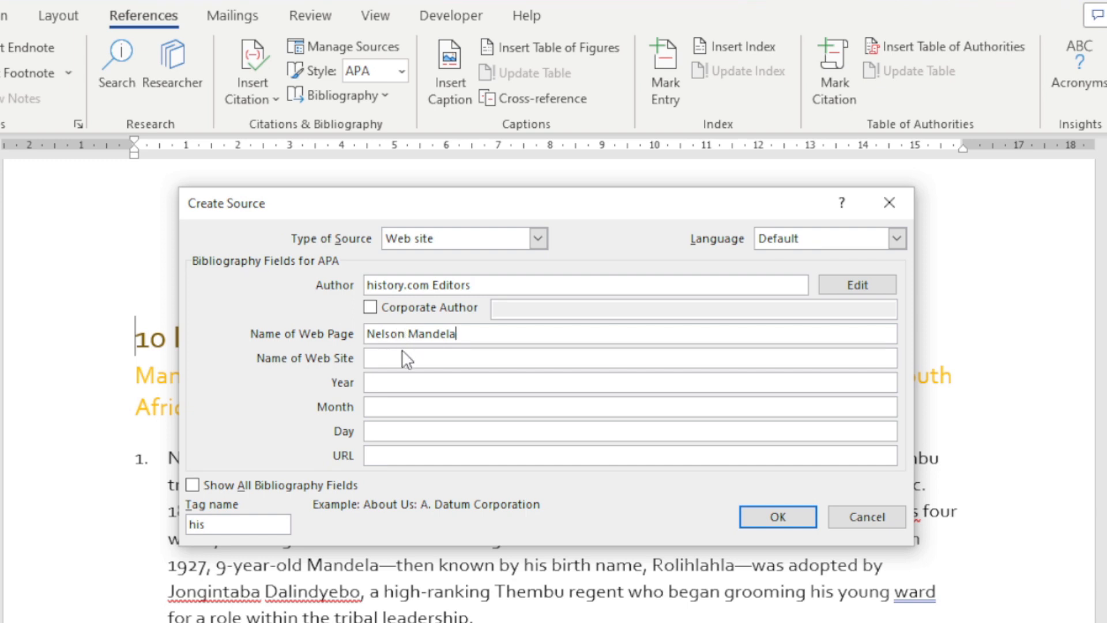
type("History")
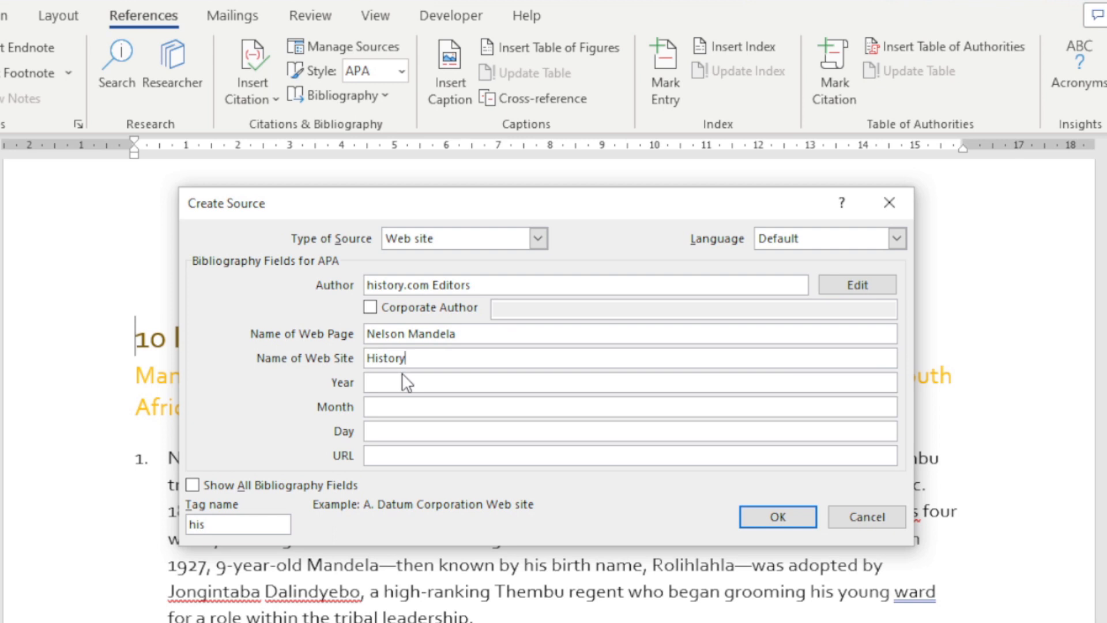
type("https://www.history.com/topics/africa/nelsonmandela")
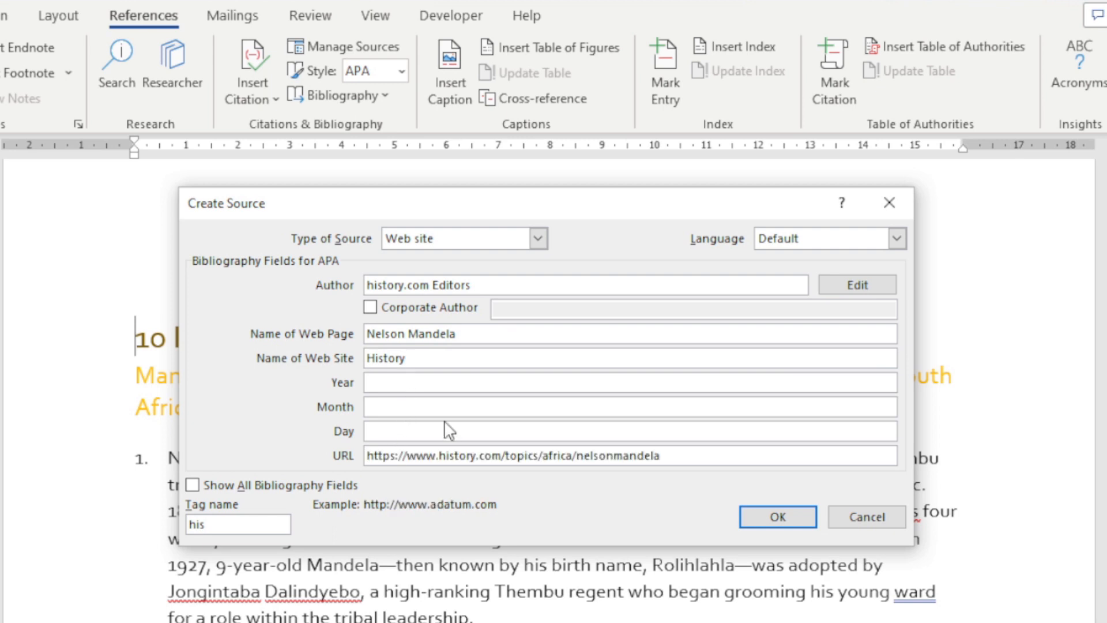
mouse_move(239, 541)
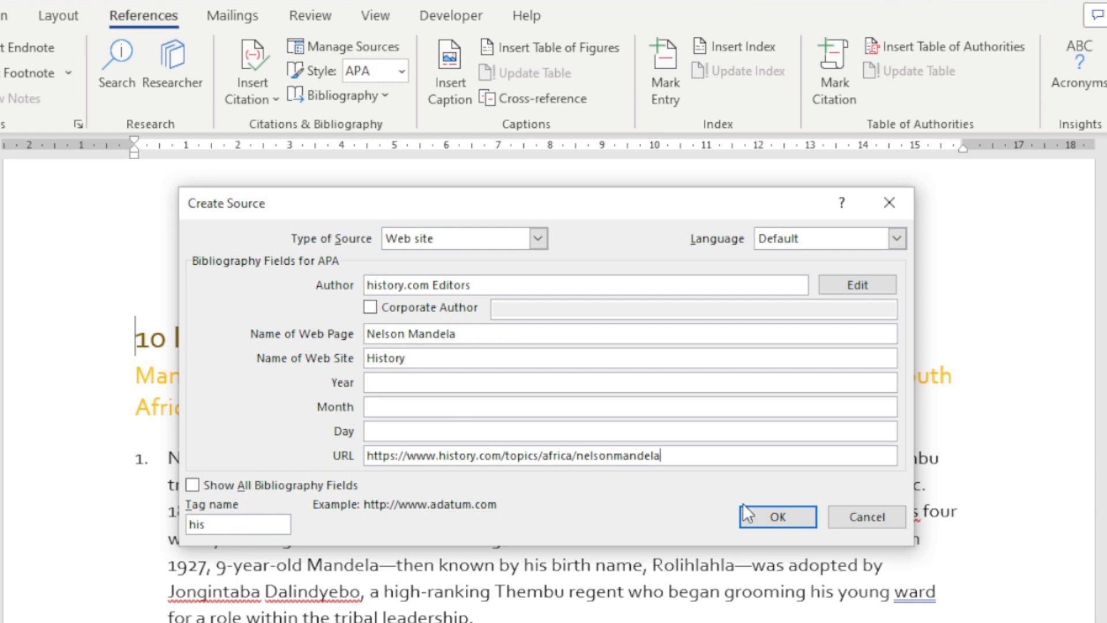
Show all bibliography fields, then save the source, inserting '(Editors h., n.d.)' before the title
left_click(192, 485)
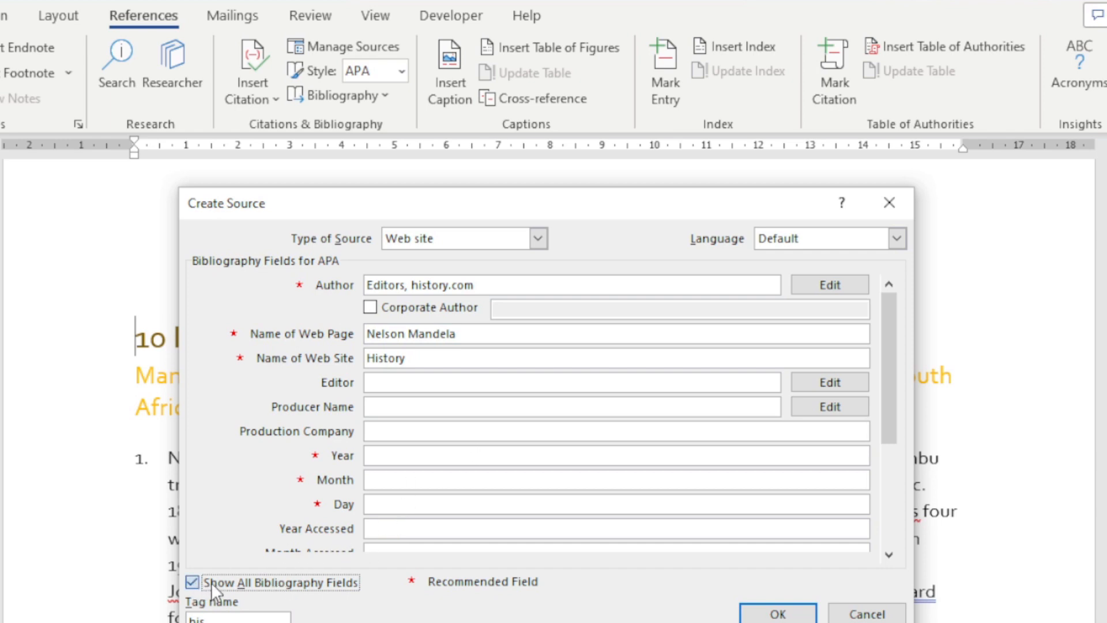
left_click(775, 611)
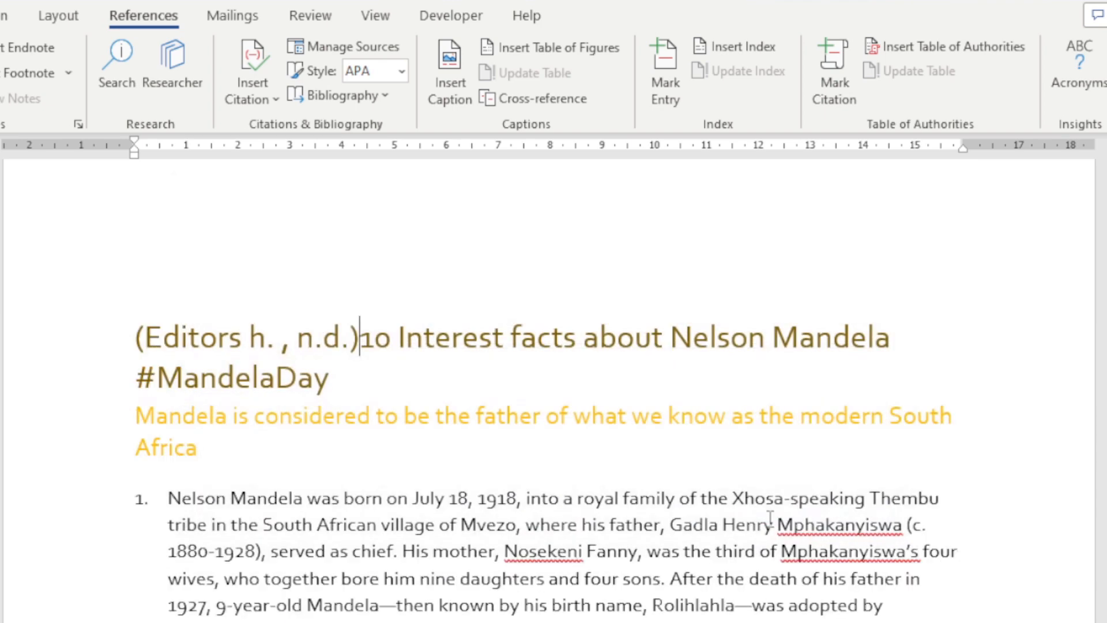
Select and delete the '(Editors h., n.d.)' citation before the title
left_click(248, 337)
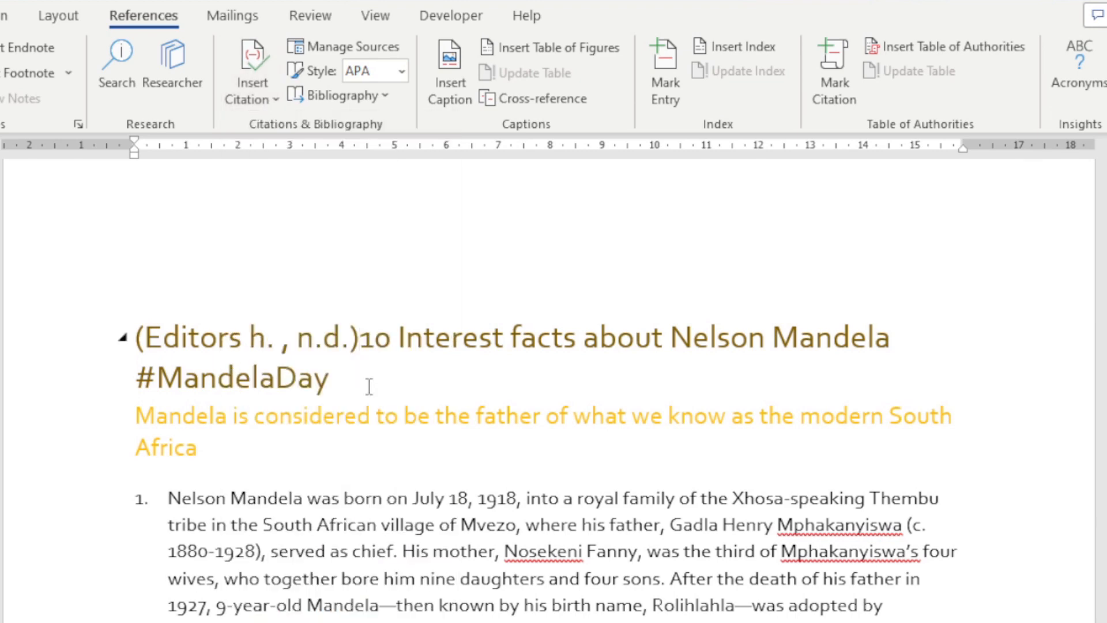
left_click(247, 337)
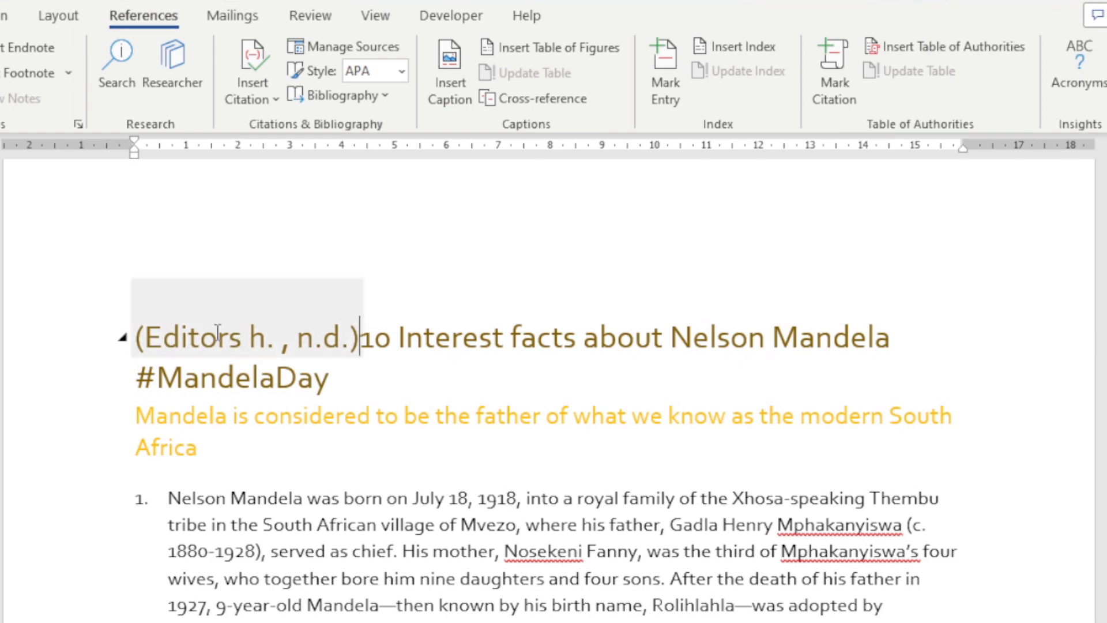
left_click(247, 337)
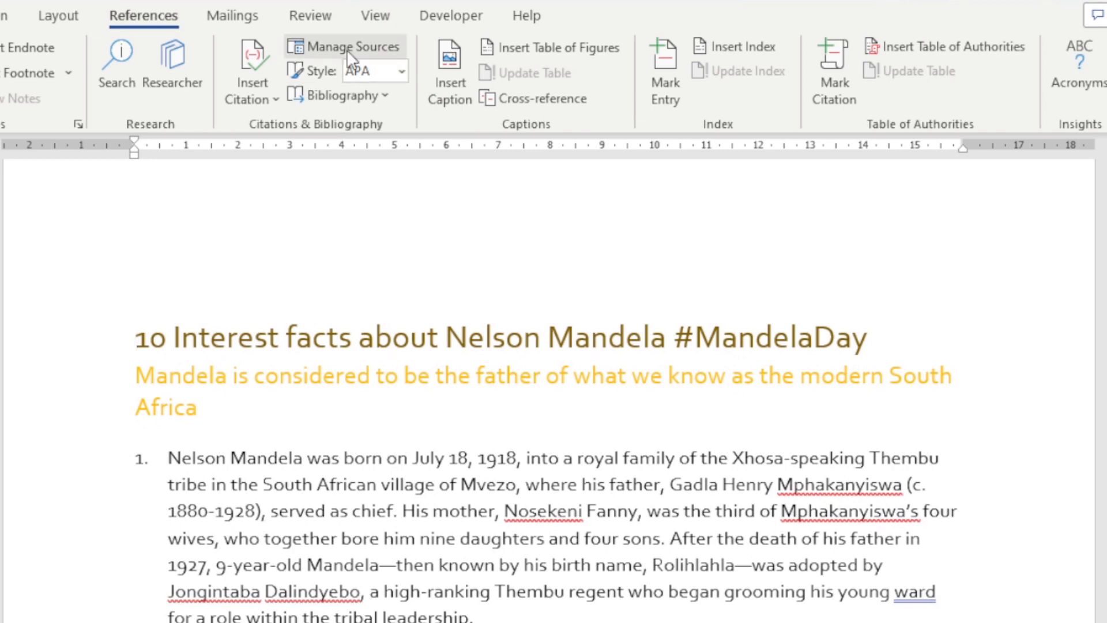
Open Manage Sources and start a new source from the Source Manager
left_click(344, 46)
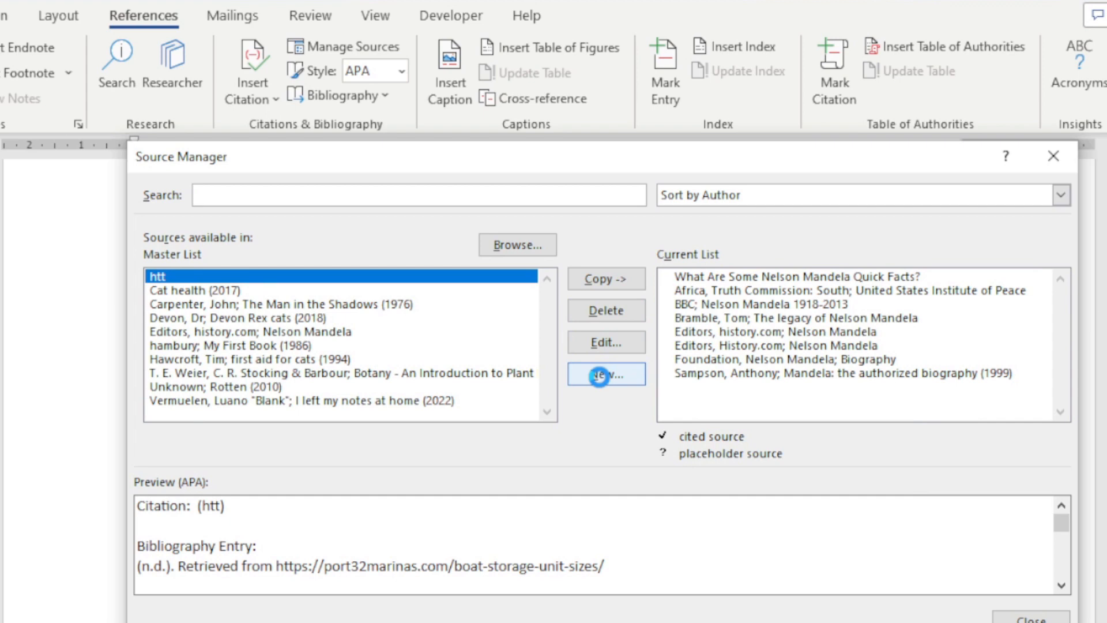
left_click(606, 374)
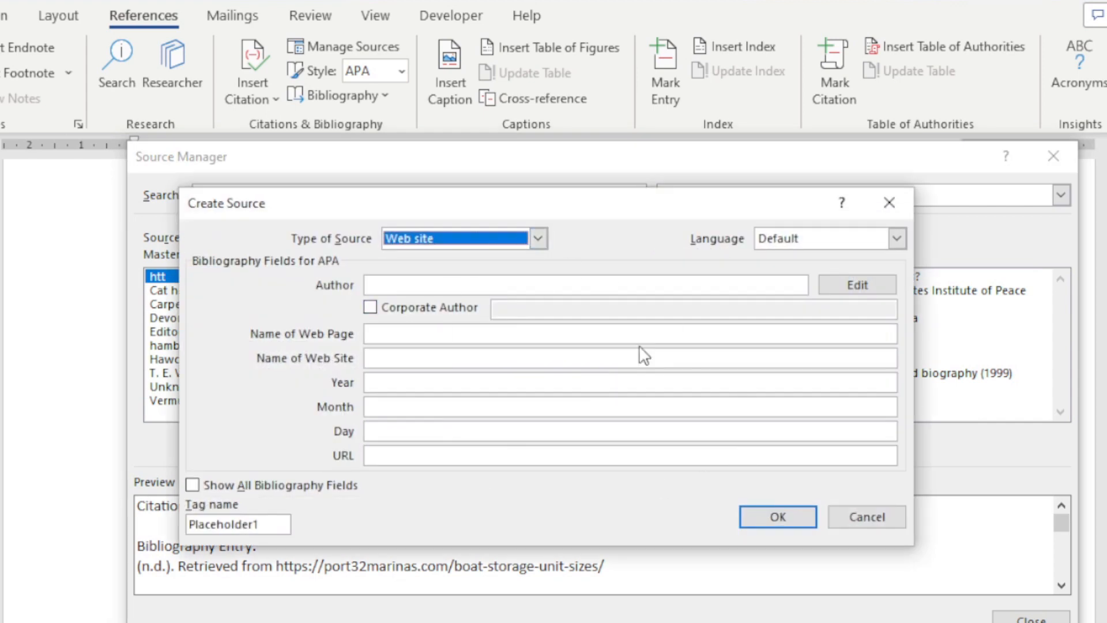